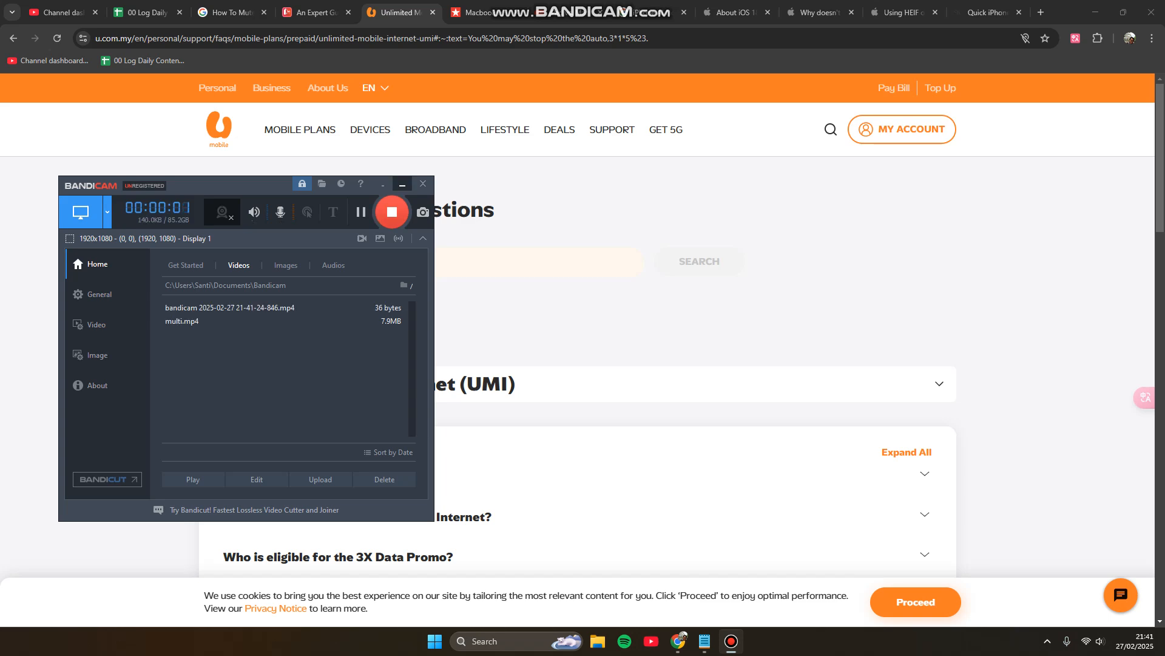
Open U Mobile's Prepaid plans page and browse the unlimited prepaid plan cards.
{"action": "left_click", "coordinate": [423, 184]}
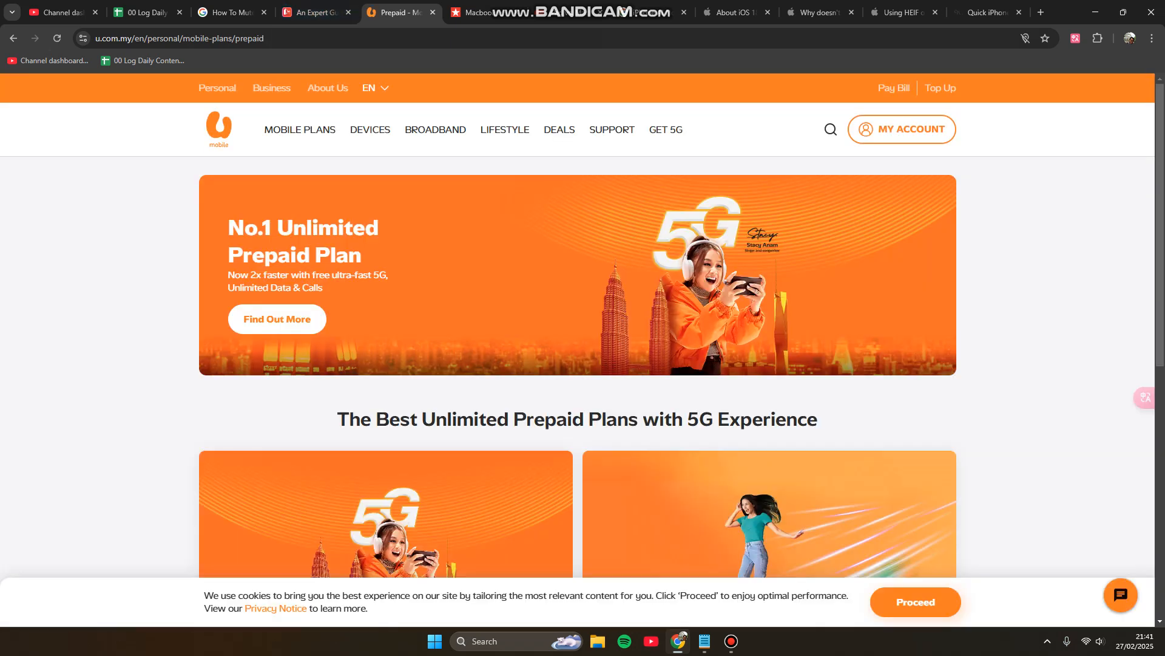
{"action": "scroll", "scroll_direction": "down", "scroll_amount": 3}
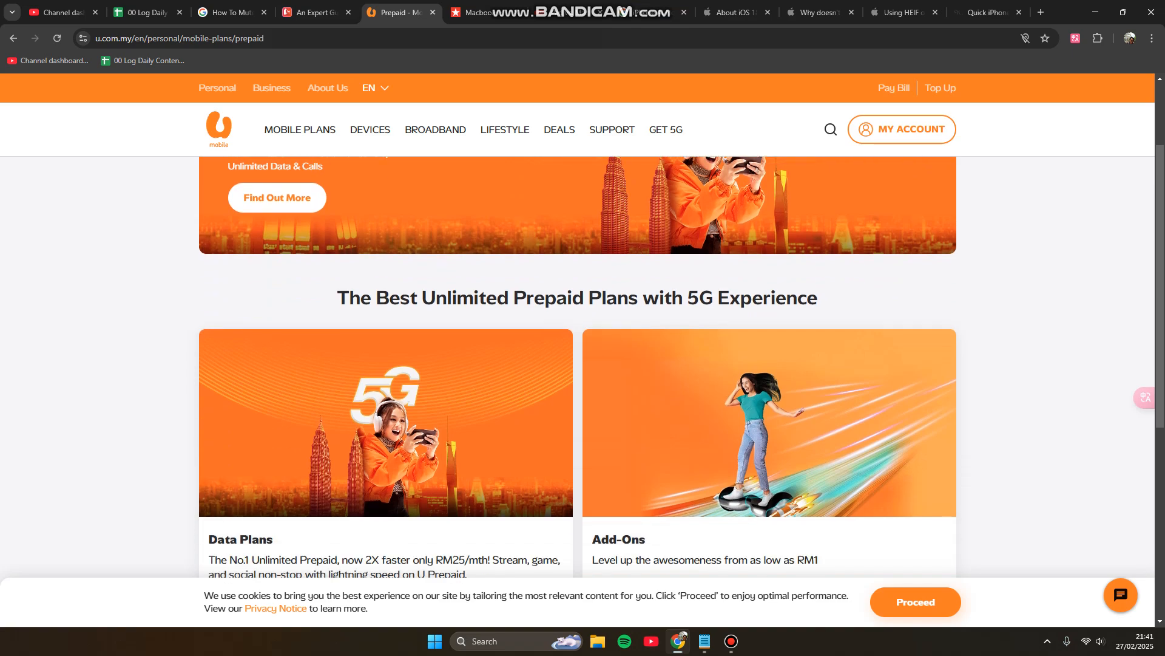
{"action": "scroll", "scroll_direction": "down", "scroll_amount": 3}
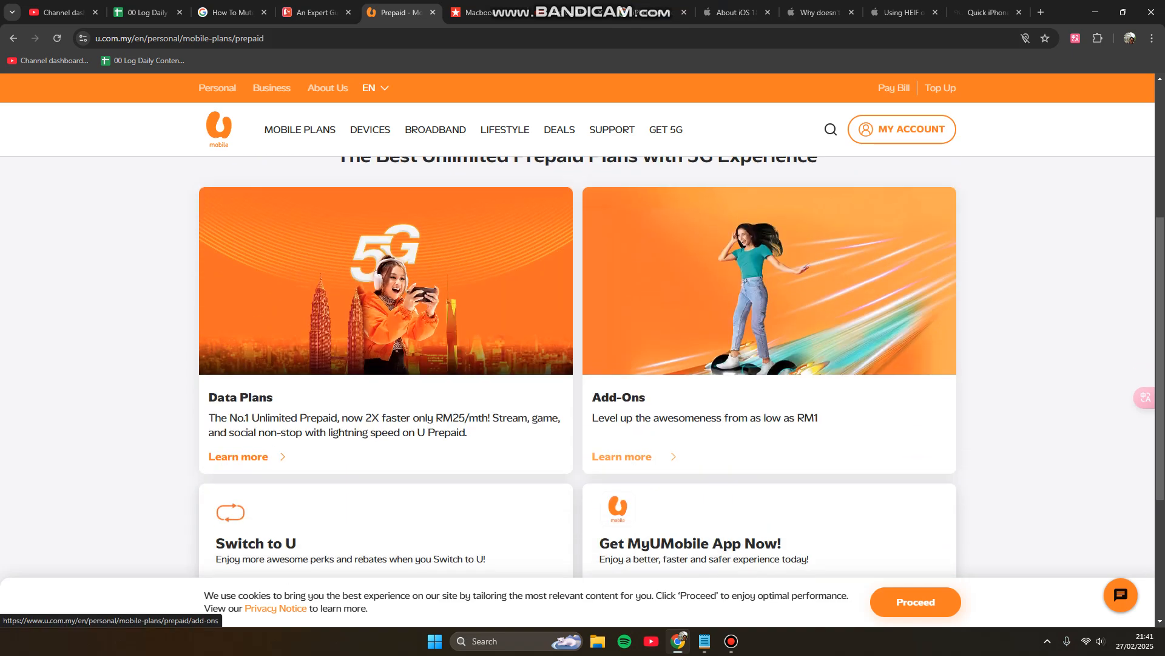
{"action": "scroll", "scroll_direction": "up", "scroll_amount": 3}
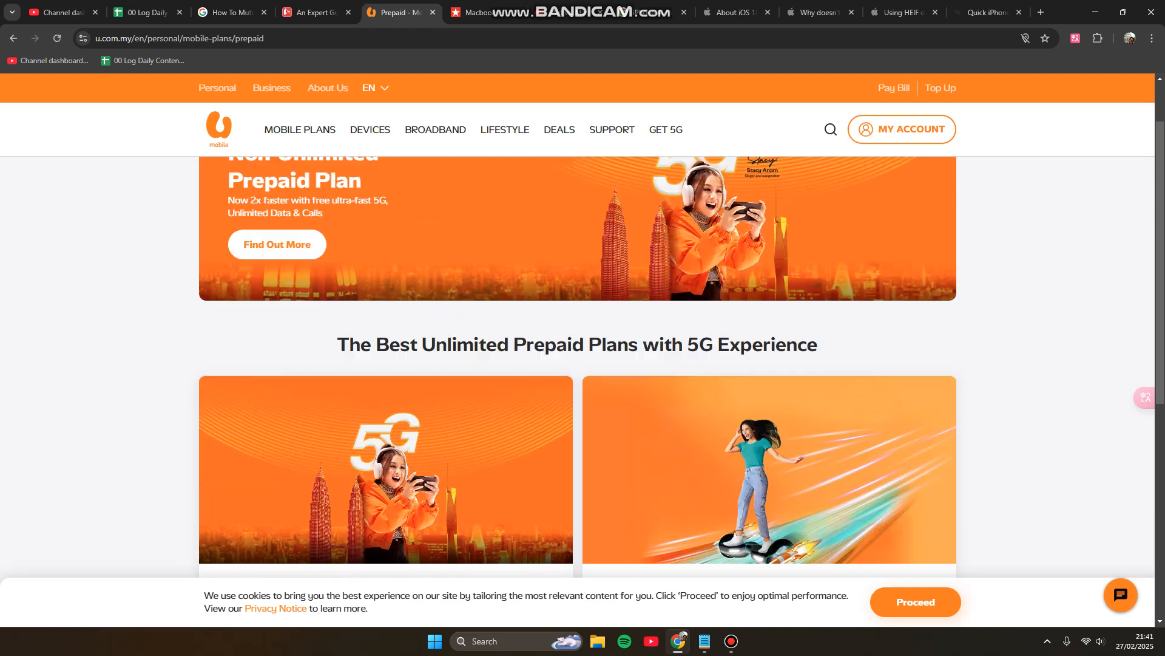
{"action": "scroll", "scroll_direction": "up", "scroll_amount": 3}
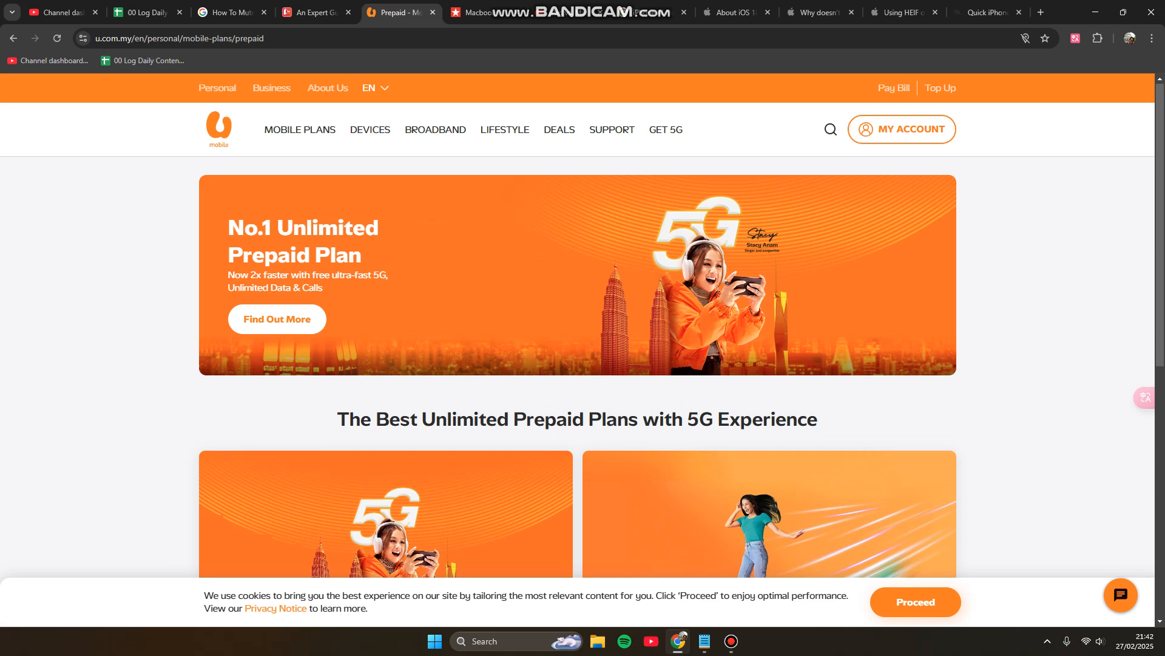
Open Add-Ons under Prepaid in the Mobile Plans menu and browse the daily and weekly packs.
{"action": "left_click", "coordinate": [299, 130]}
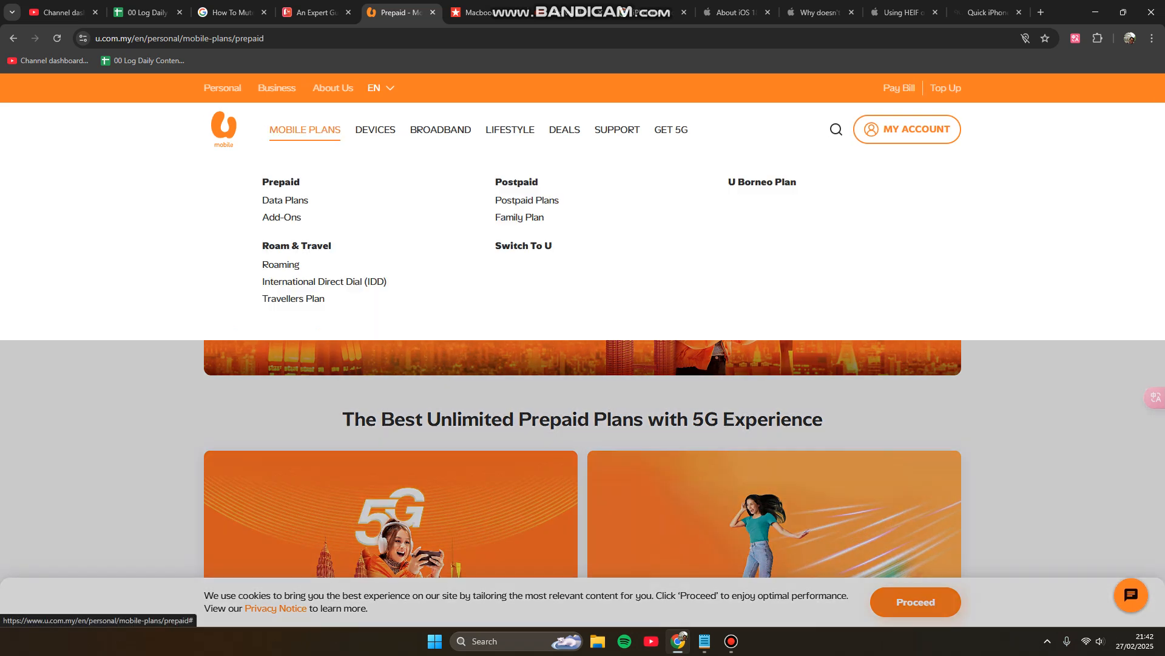
{"action": "left_click", "coordinate": [281, 217]}
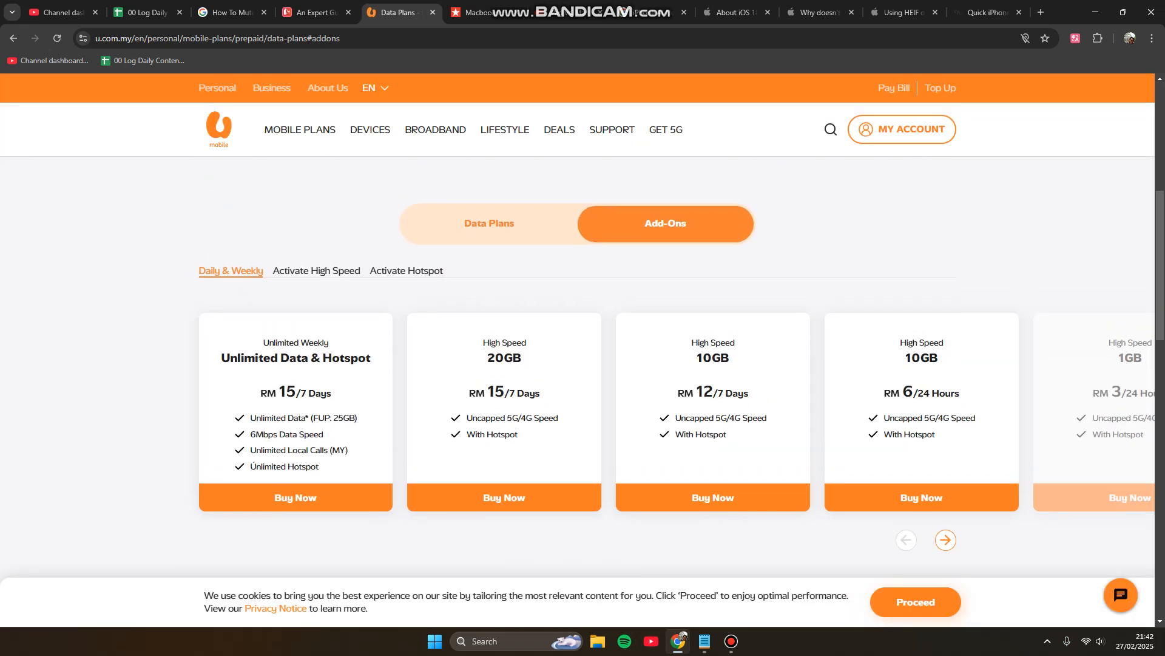
{"action": "scroll", "scroll_direction": "down", "scroll_amount": 3}
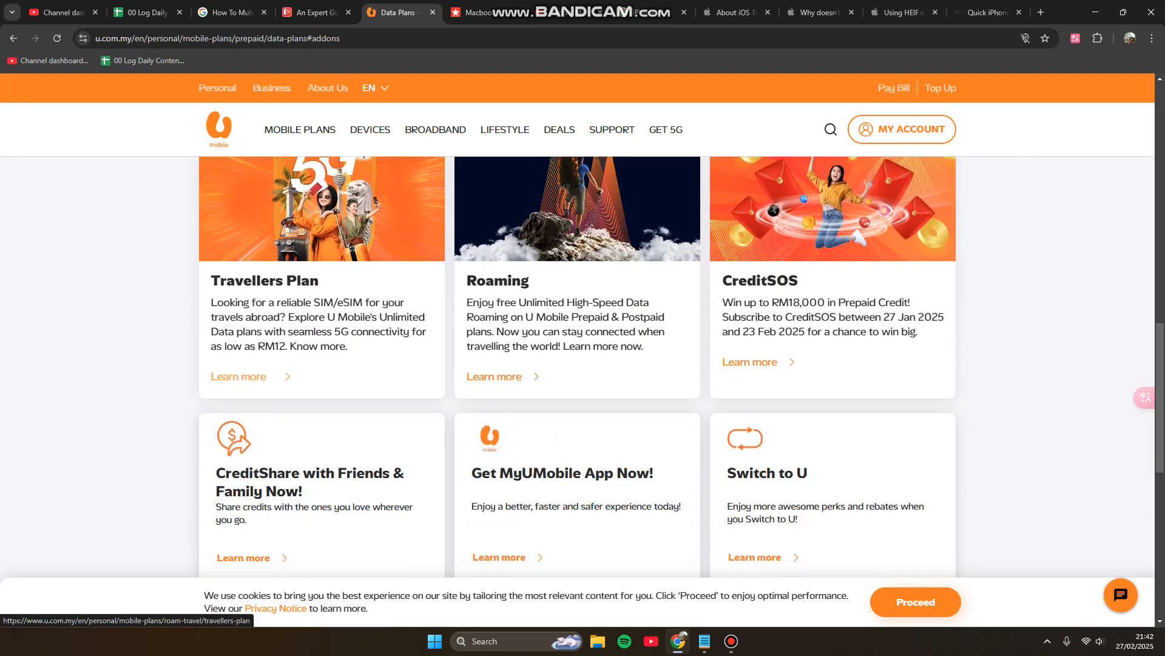
{"action": "scroll", "scroll_direction": "down", "scroll_amount": 3}
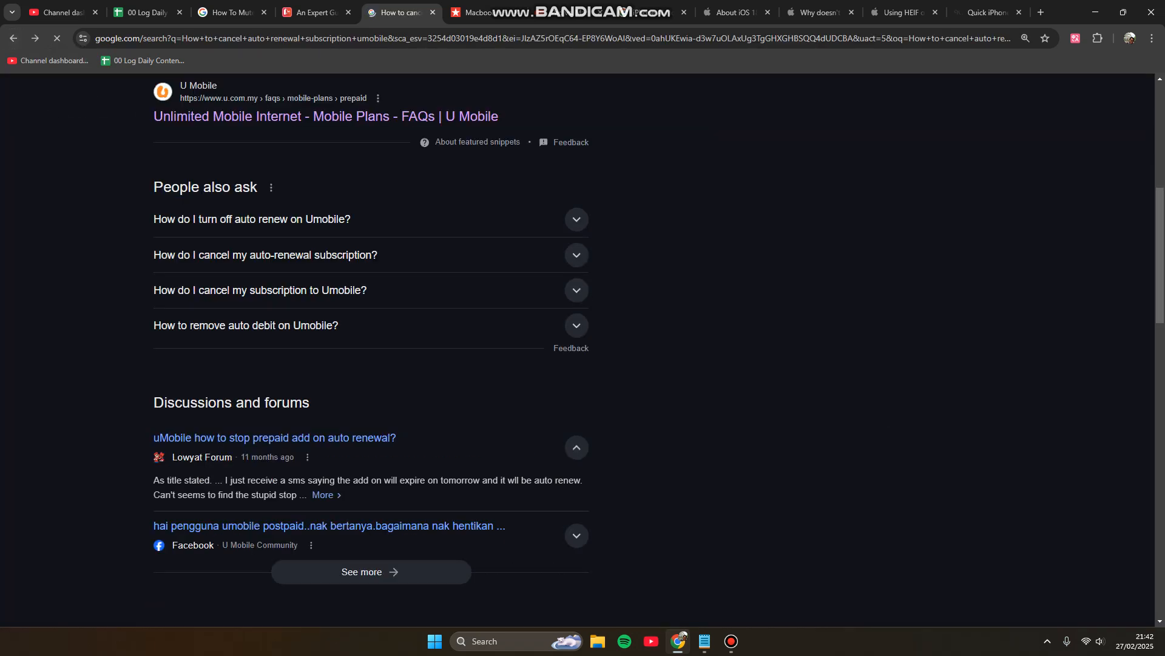
Scroll up to the AI Overview and highlight the 'Go to My Subscription' step.
{"action": "scroll", "scroll_direction": "up", "scroll_amount": 3}
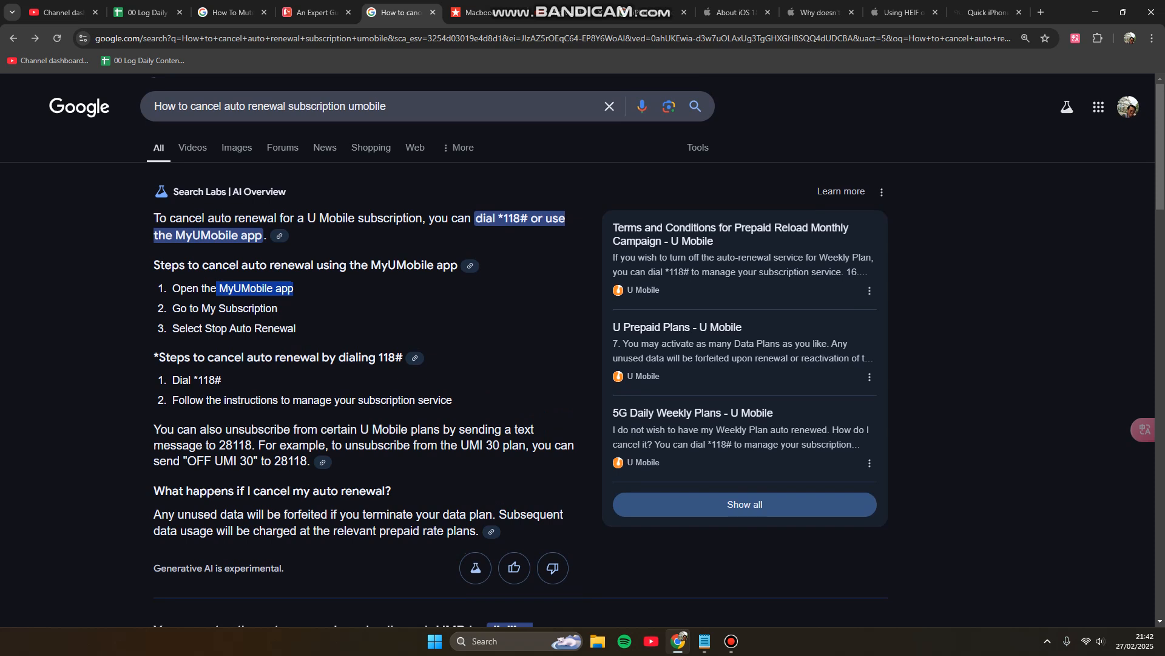
{"action": "double_click", "coordinate": [224, 308]}
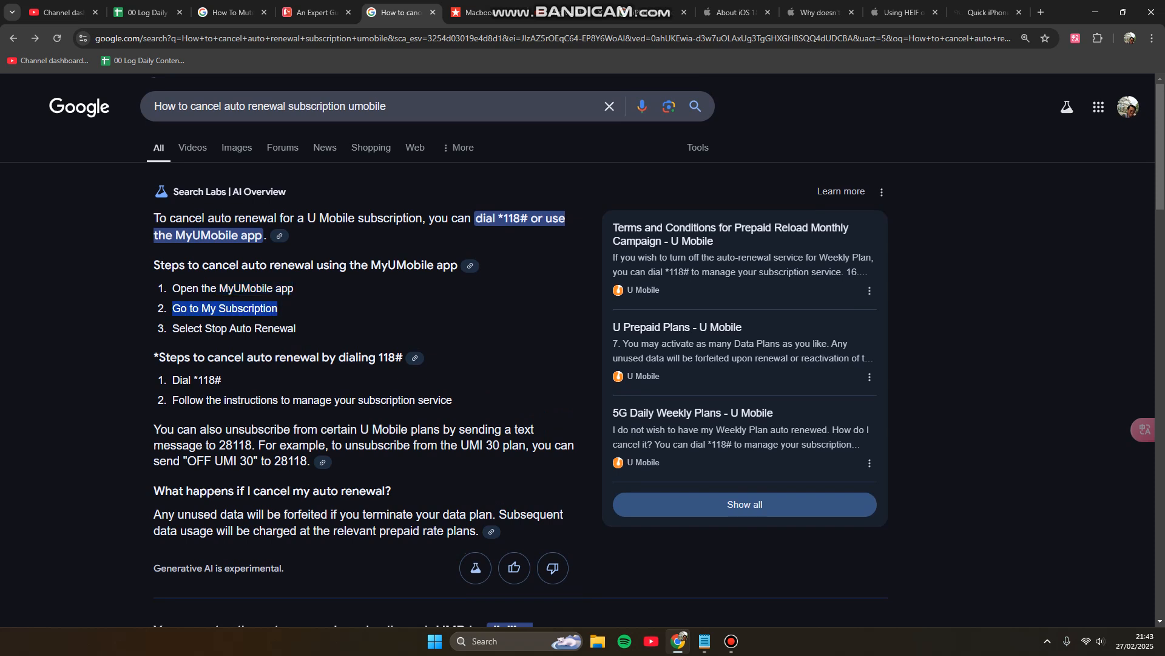